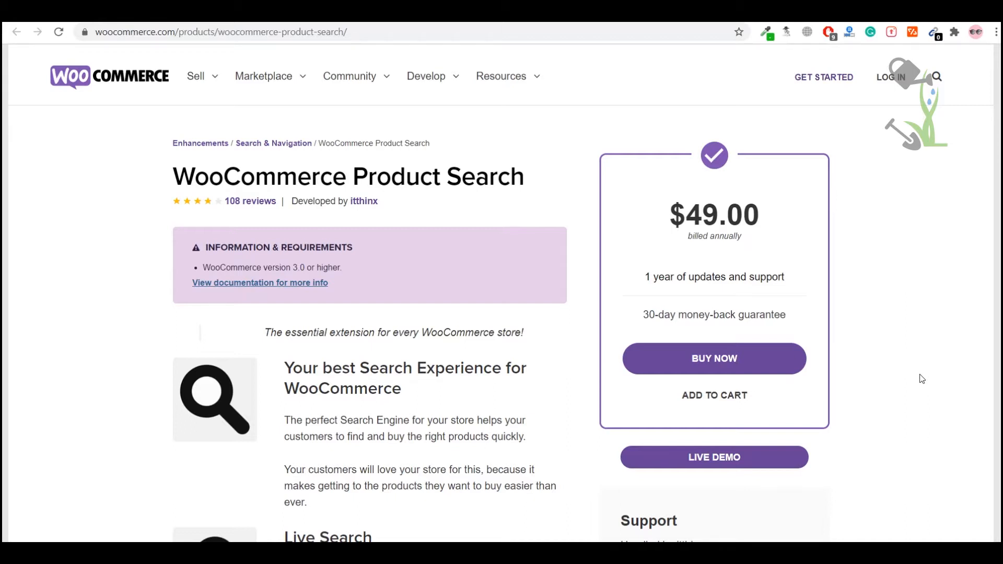
- Scroll up and down through the current page before heading to the admin area
scroll("down", 3)
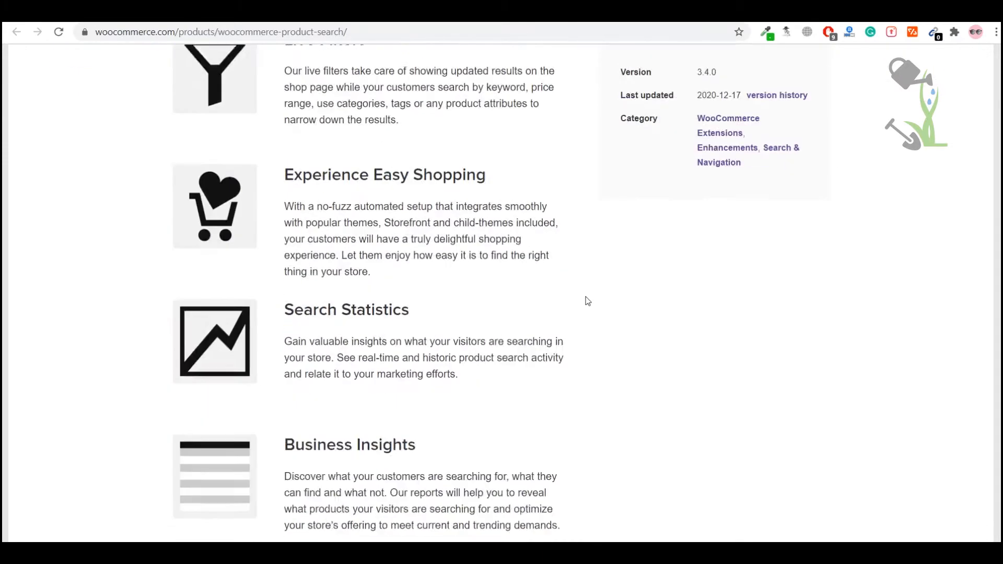
scroll("up", 3)
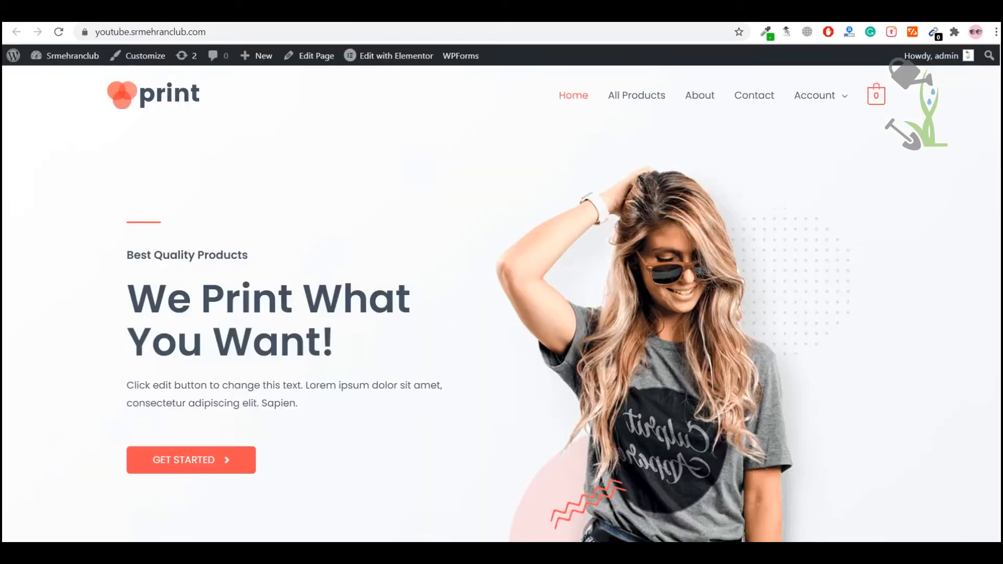
scroll("down", 3)
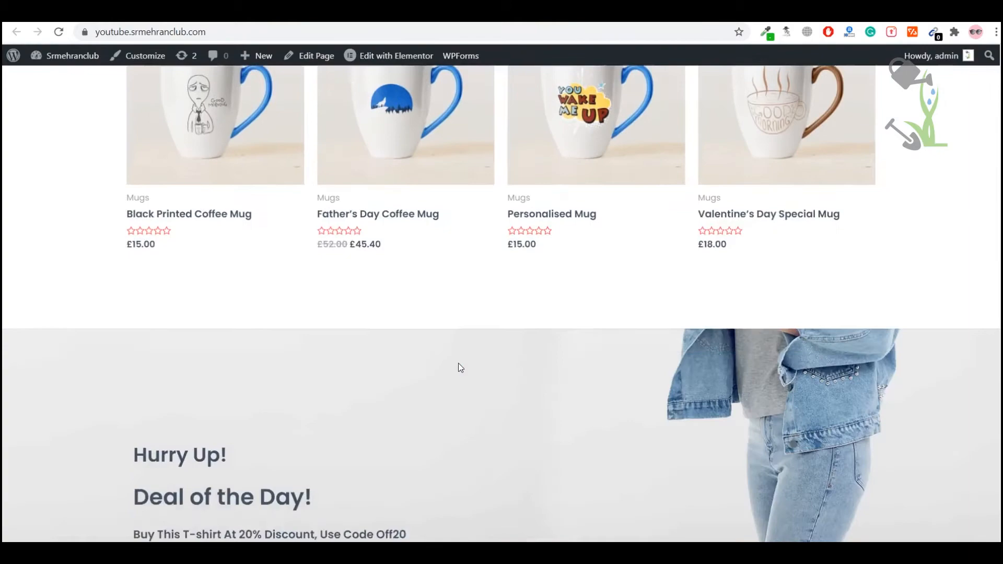
scroll("down", 3)
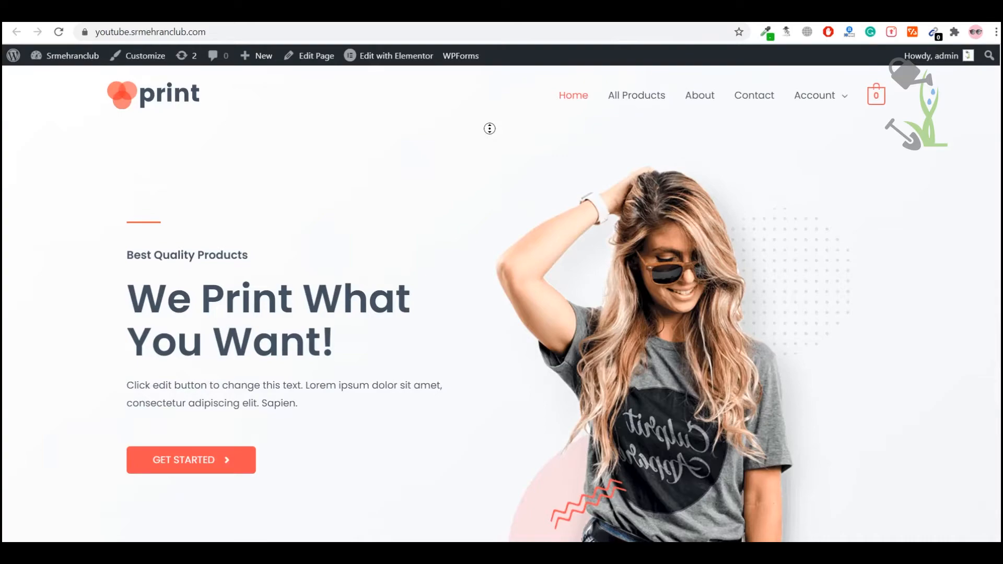
mouse_move(499, 151)
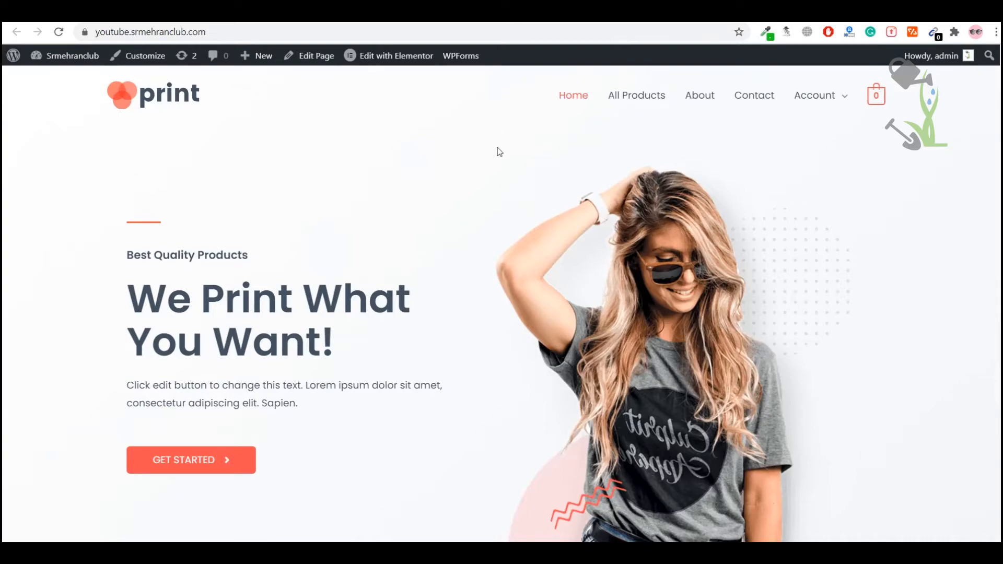
scroll("down", 3)
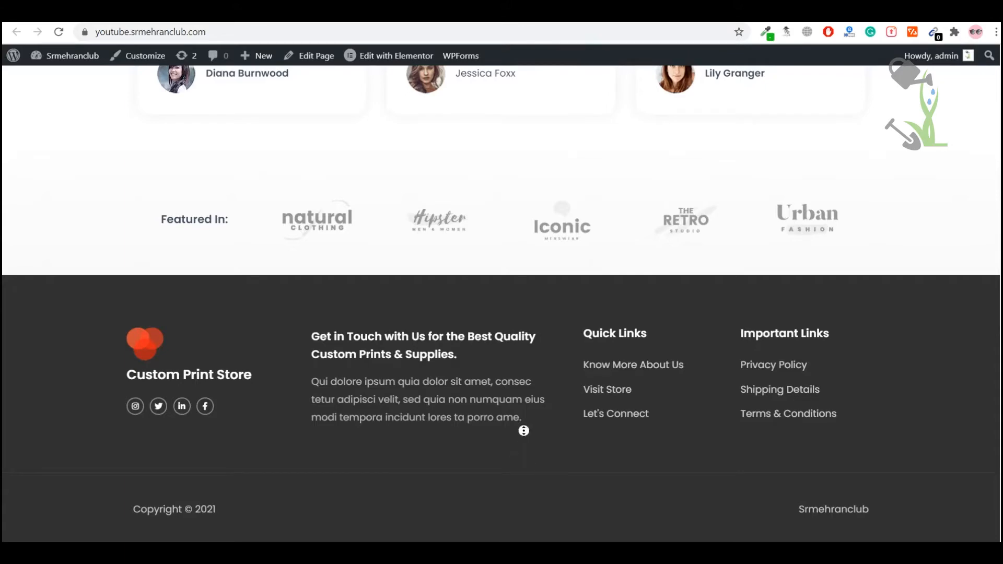
scroll("up", 3)
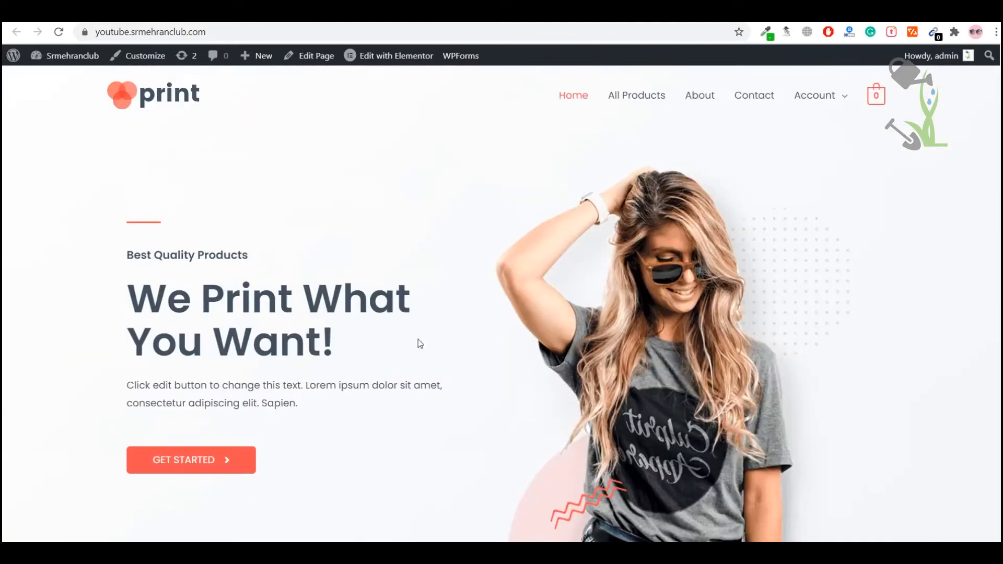
mouse_move(420, 222)
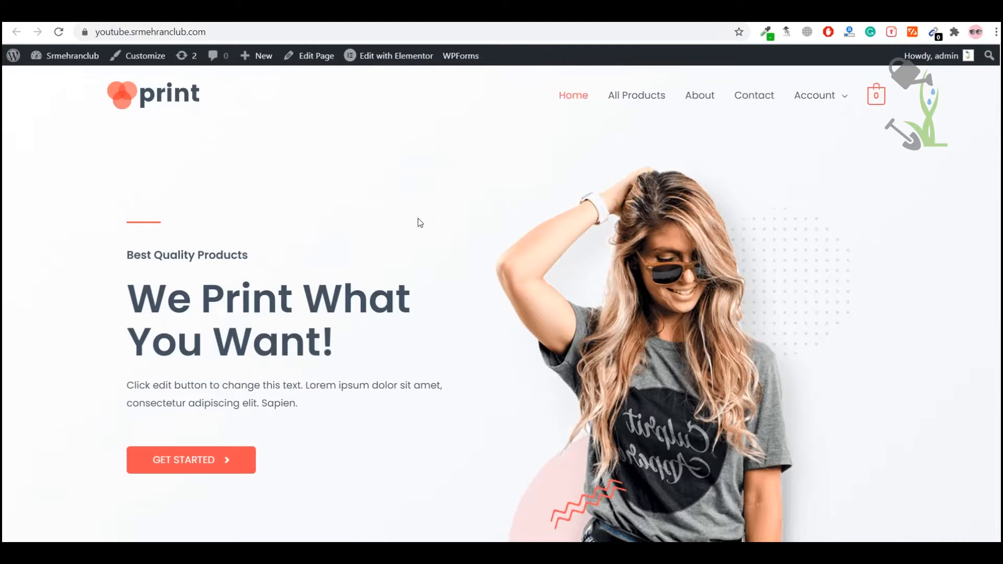
mouse_move(394, 221)
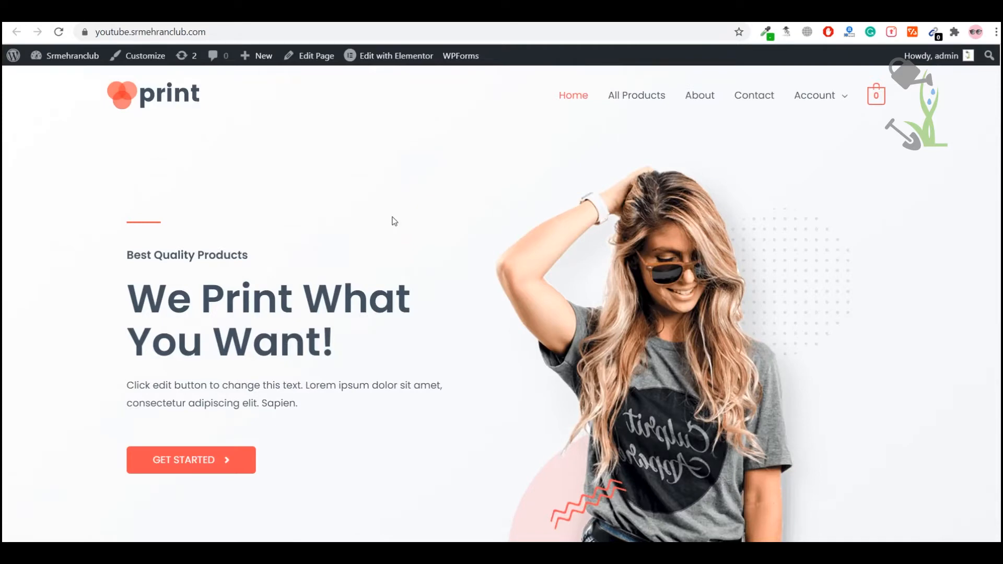
- Go to wp-admin and scroll through the dashboard's overview and news panels
left_click(148, 31)
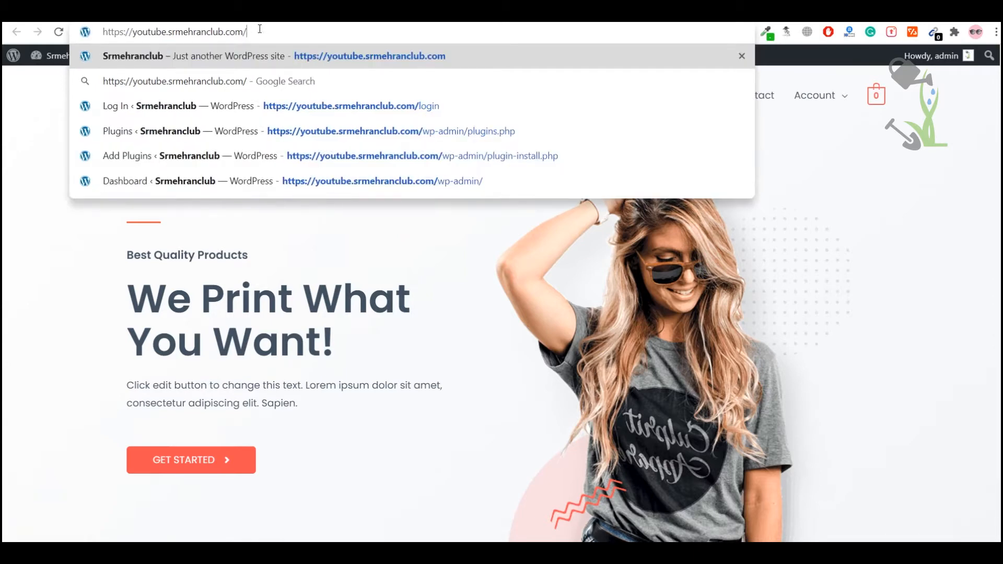
type("wp-a")
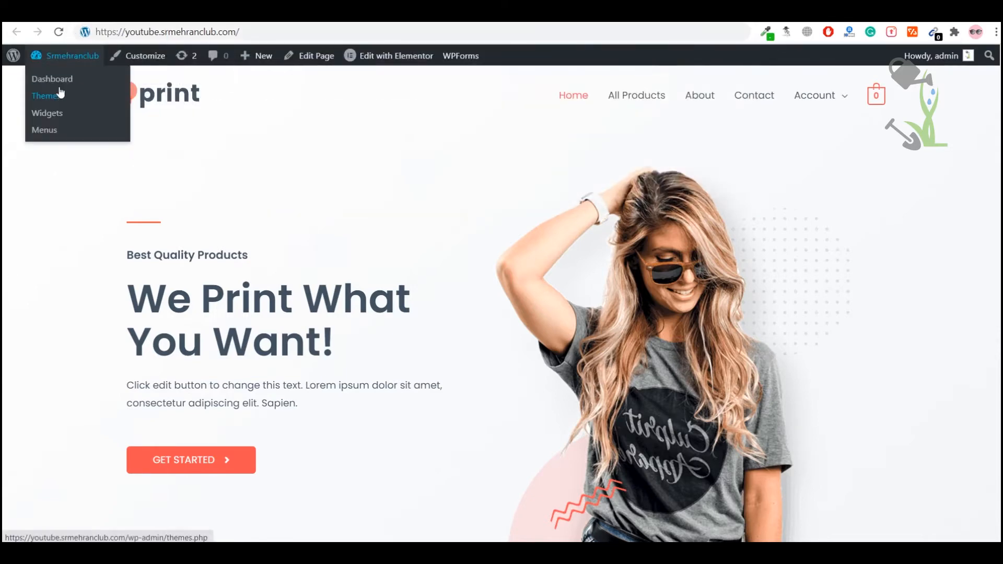
left_click(51, 79)
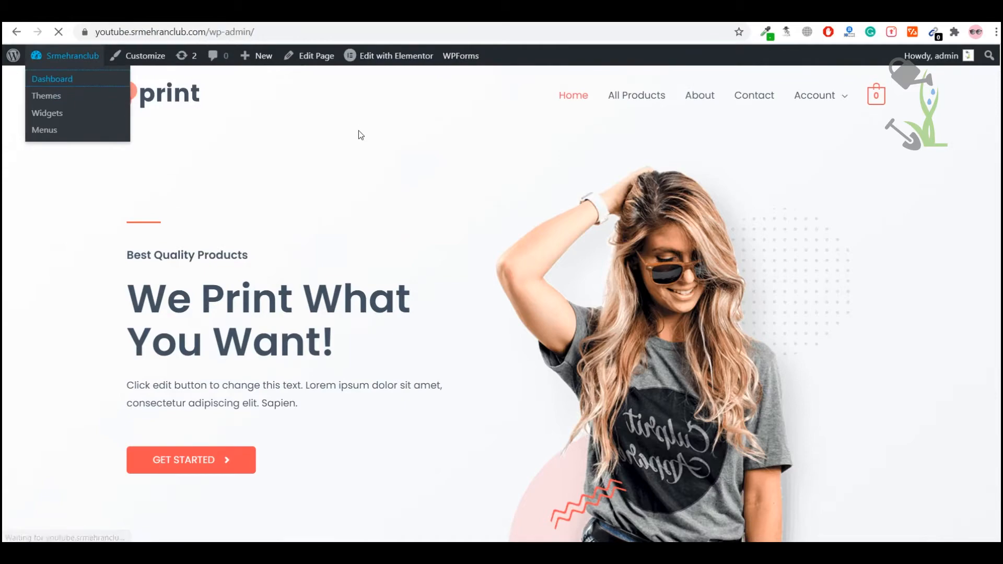
left_click(53, 79)
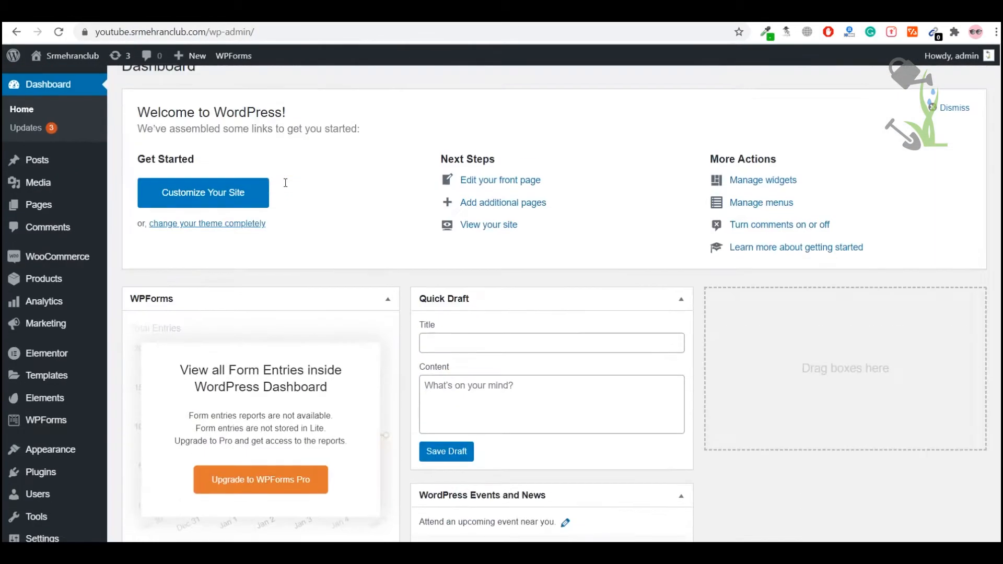
scroll("down", 3)
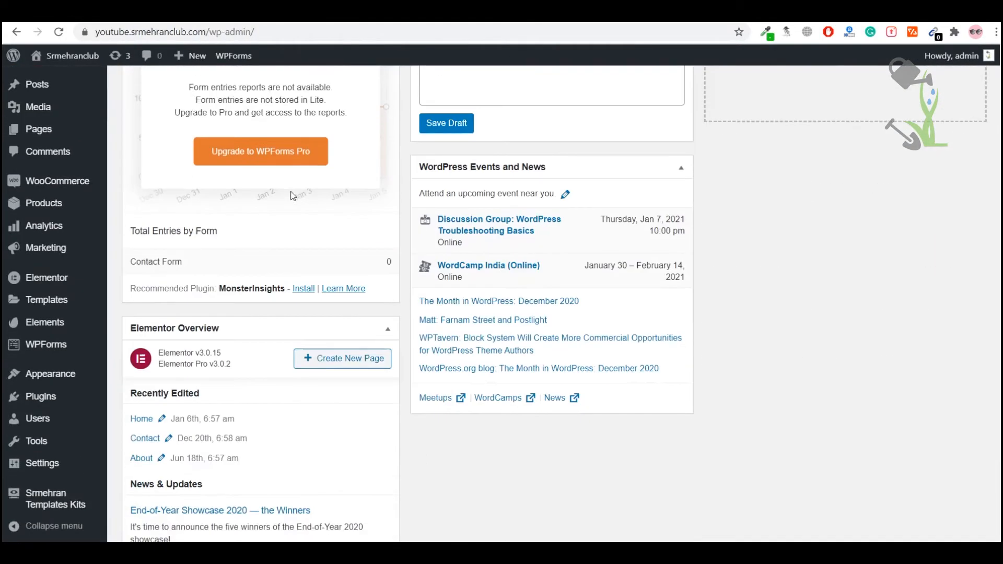
scroll("down", 3)
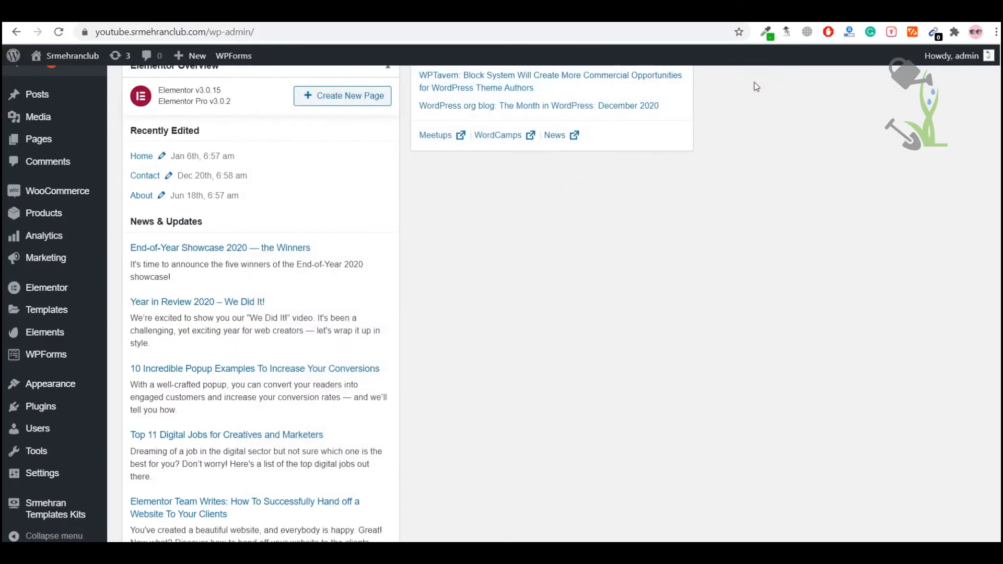
mouse_move(976, 538)
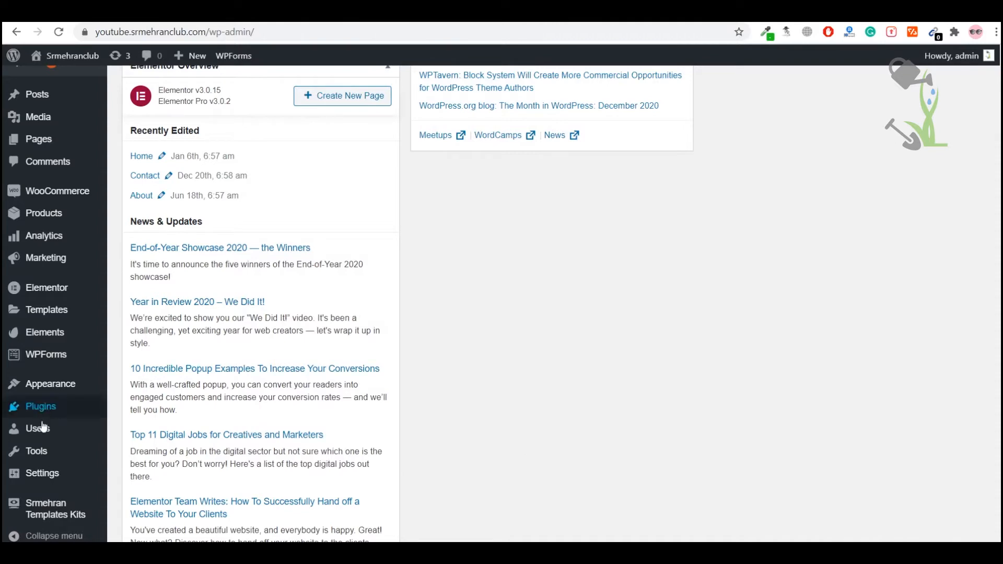
- Go to Plugins > Add New to reach the Add Plugins page
left_click(133, 427)
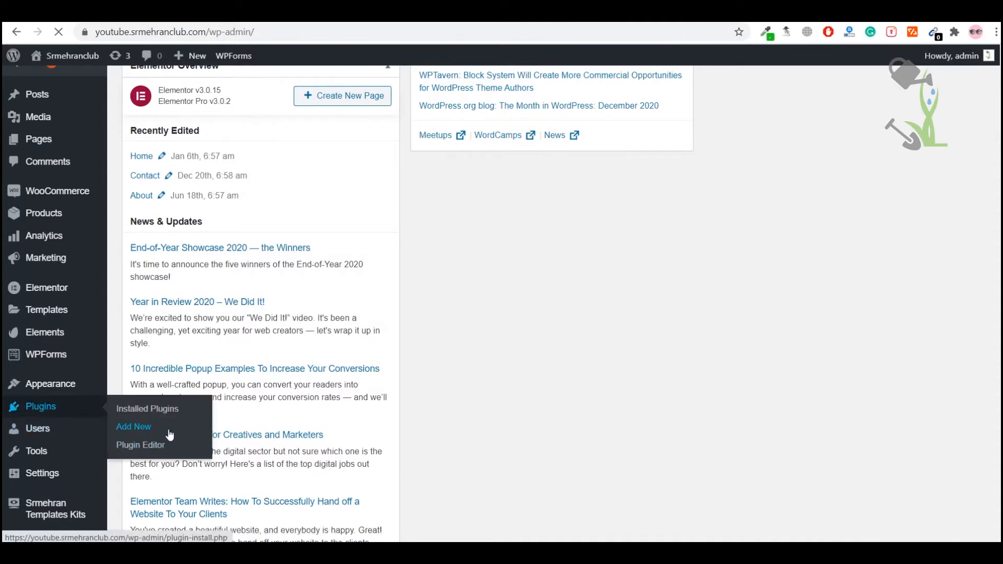
left_click(134, 427)
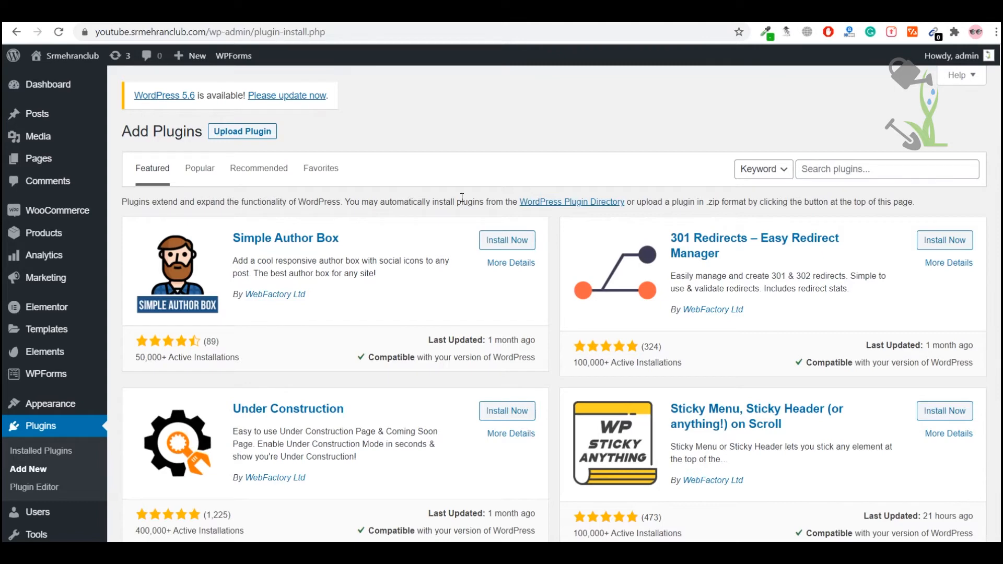
- Upload and install woocommerce-product-search-12.zip through the Upload Plugin form
left_click(242, 131)
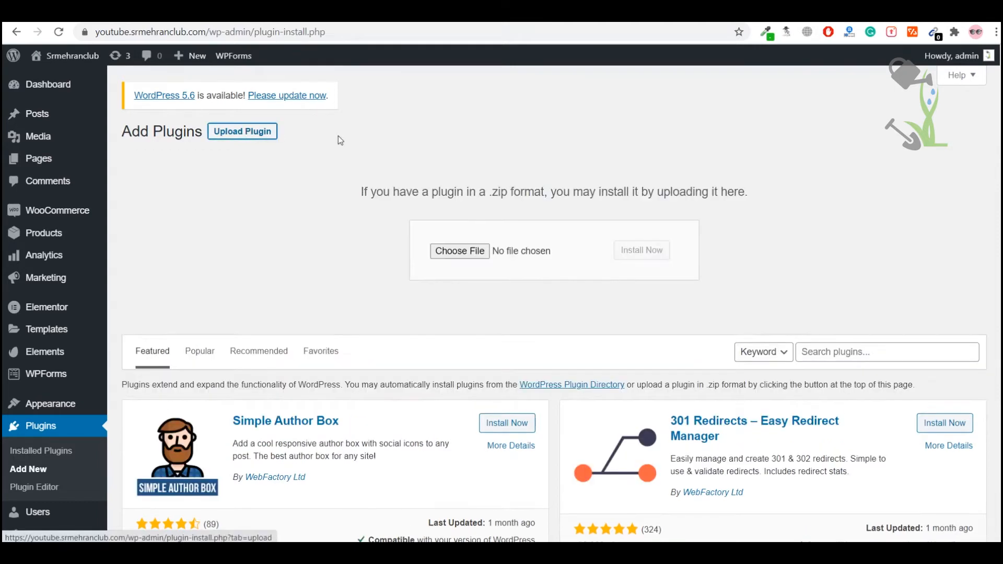
mouse_move(249, 142)
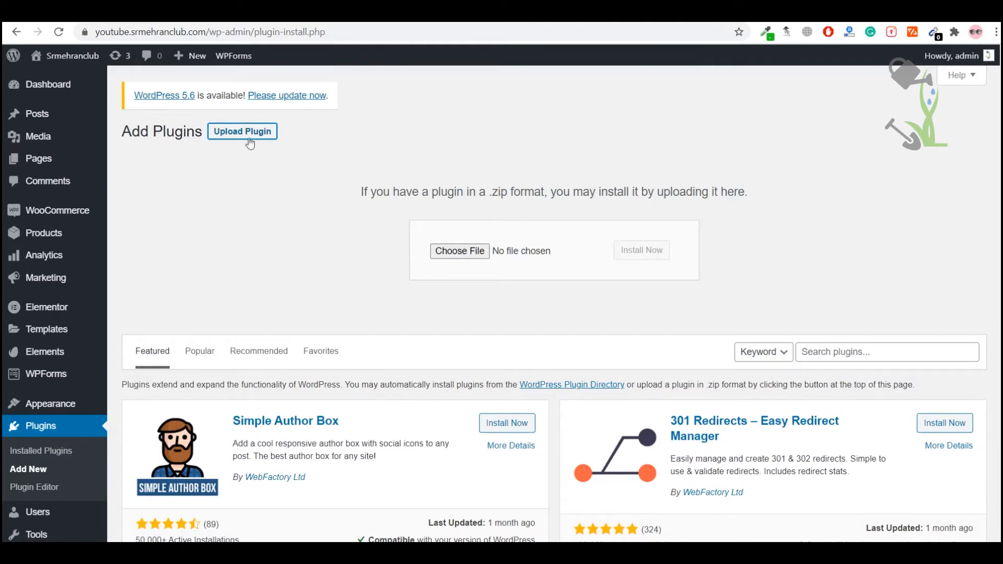
left_click(460, 250)
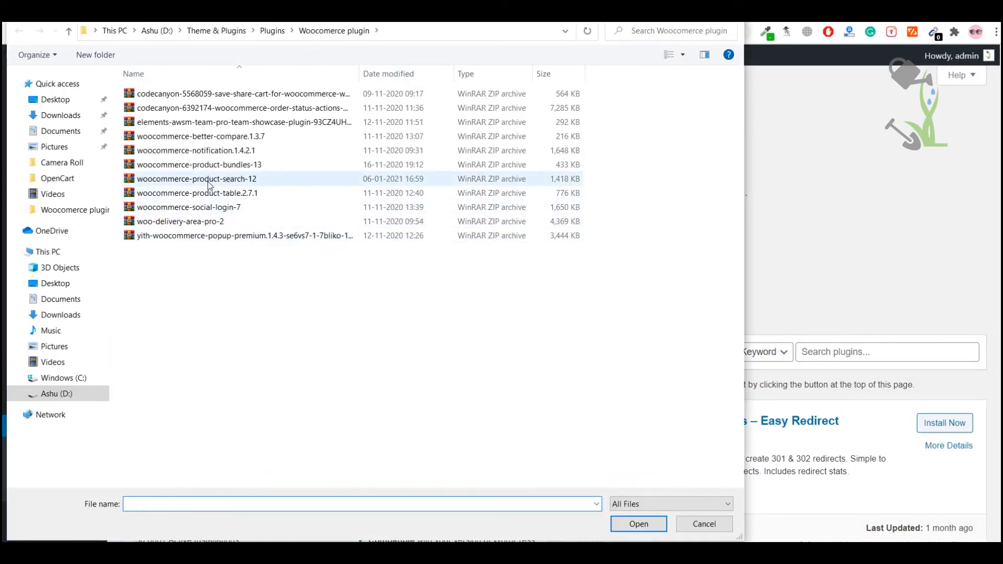
left_click(638, 524)
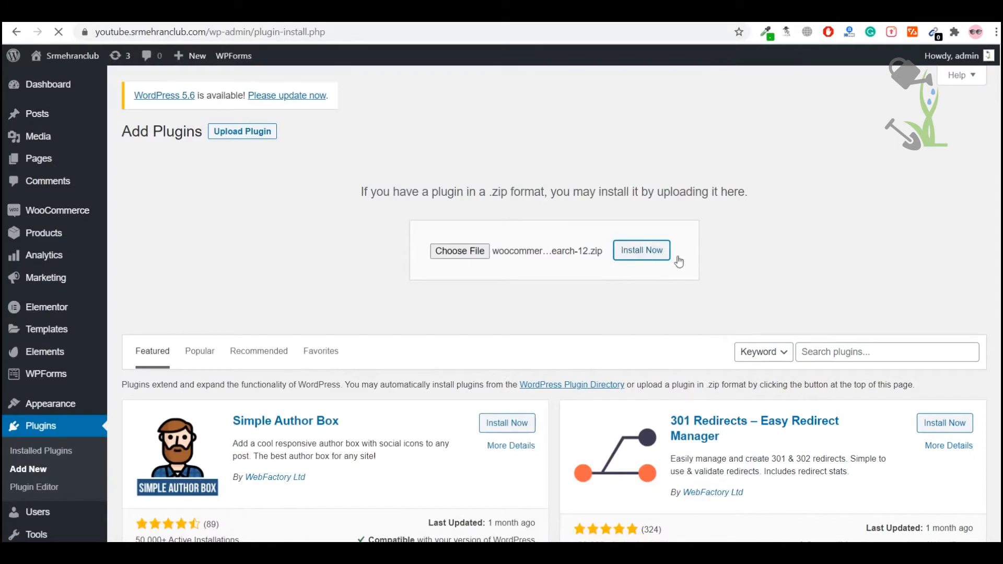
left_click(641, 251)
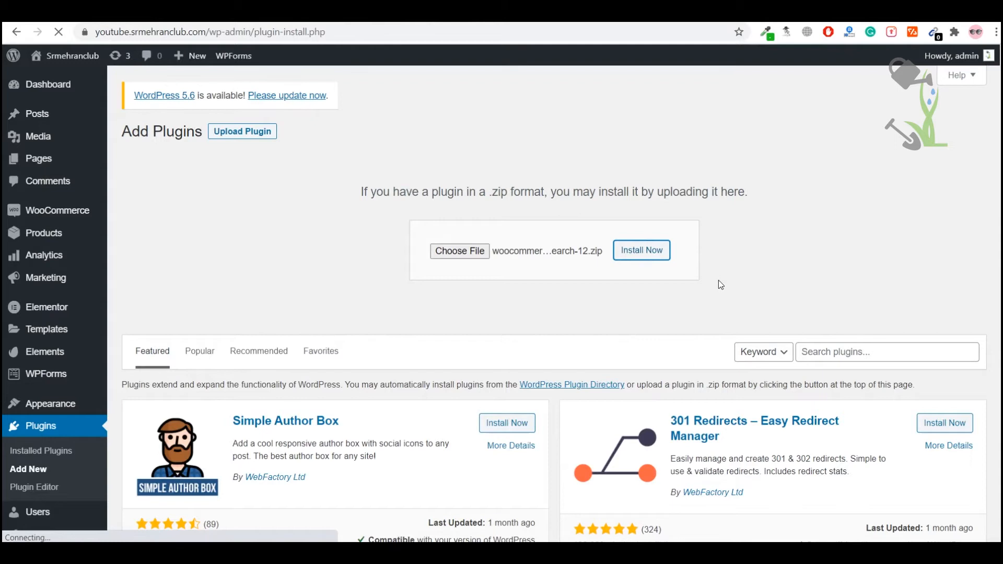
left_click(641, 250)
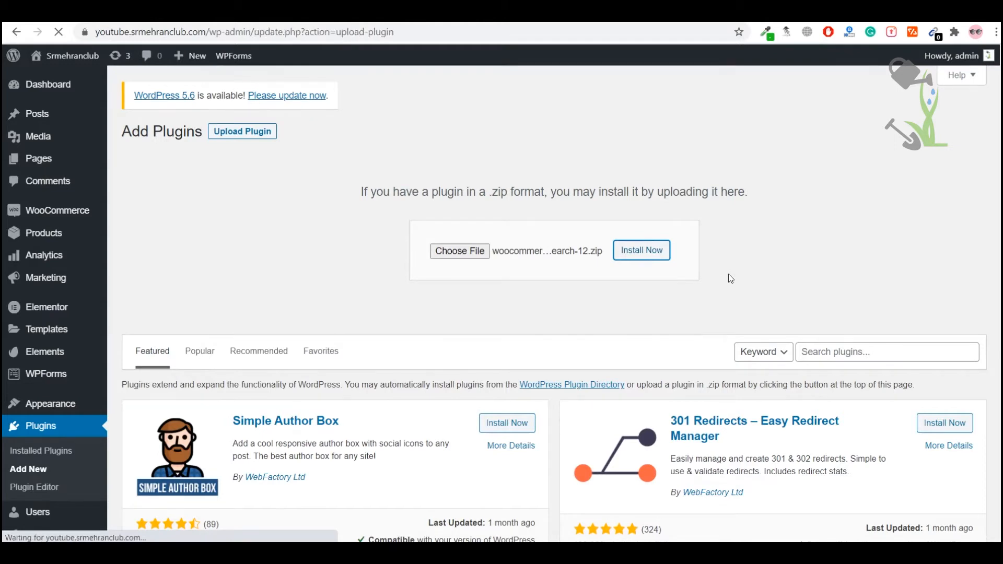
left_click(641, 249)
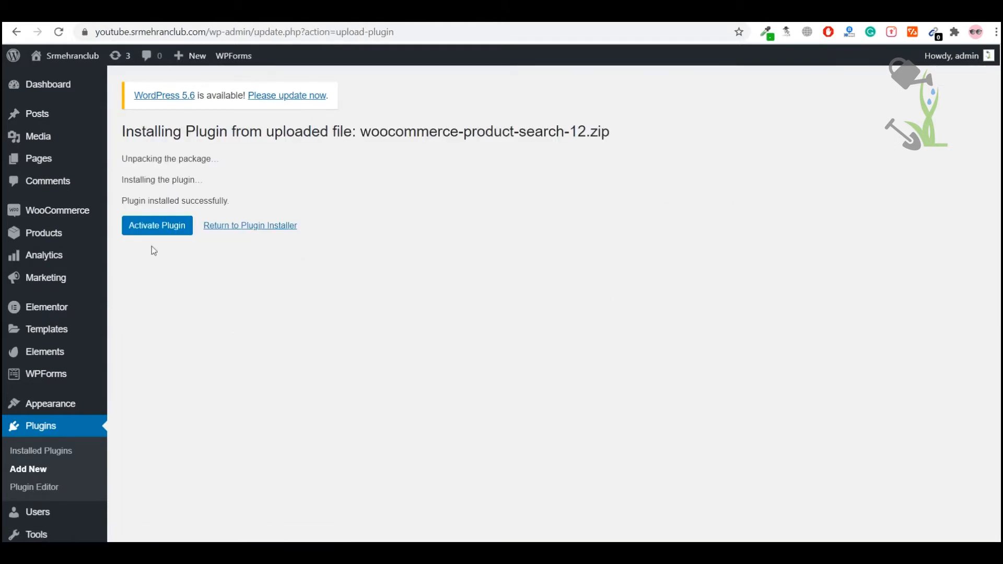
mouse_move(158, 226)
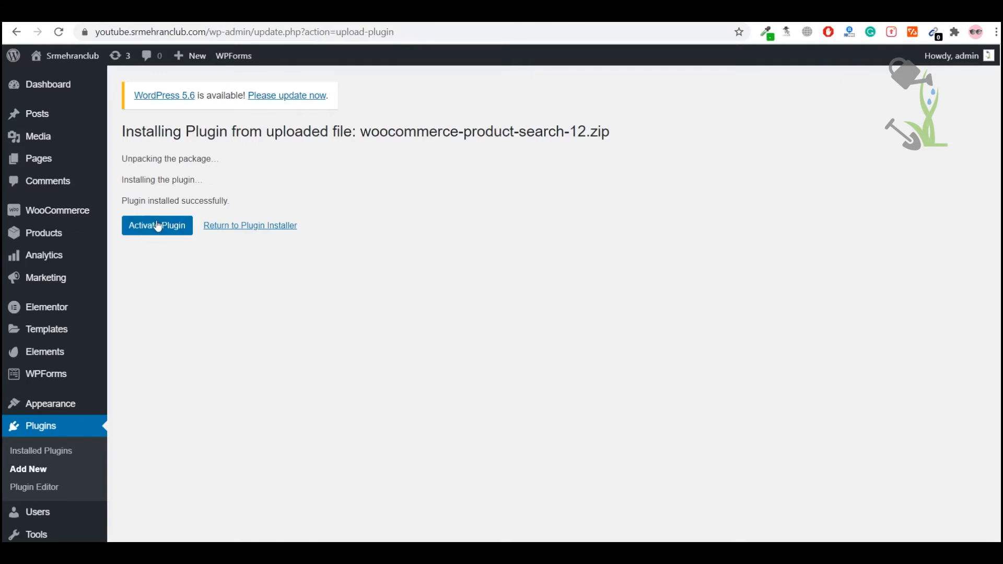
- Activate WooCommerce Product Search from the installation result page
left_click(157, 225)
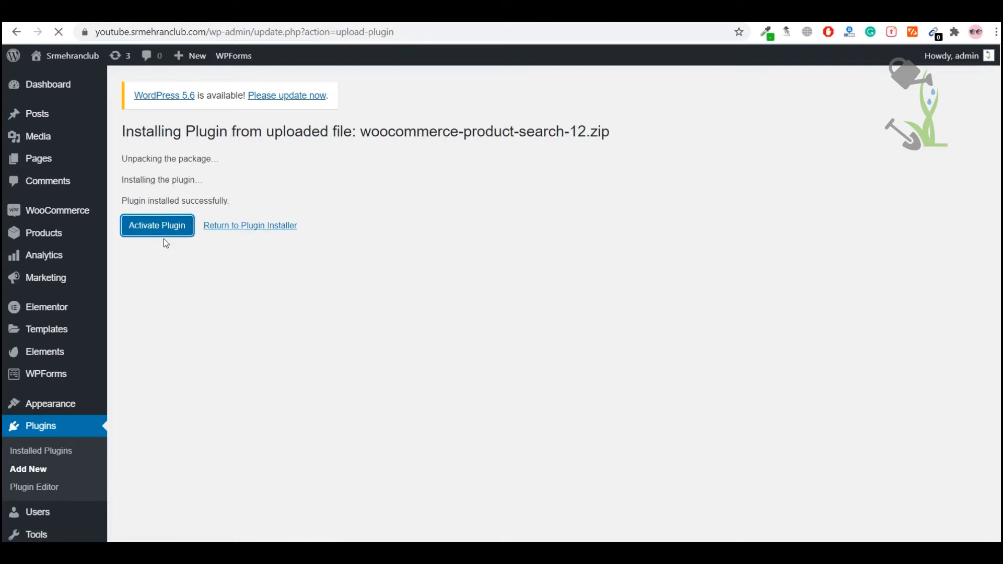
left_click(156, 225)
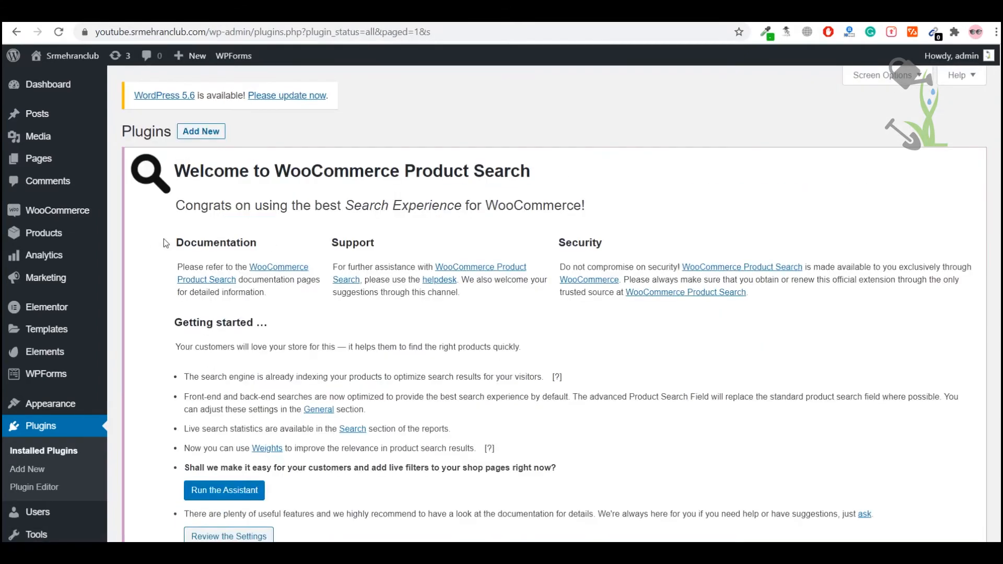
scroll("down", 3)
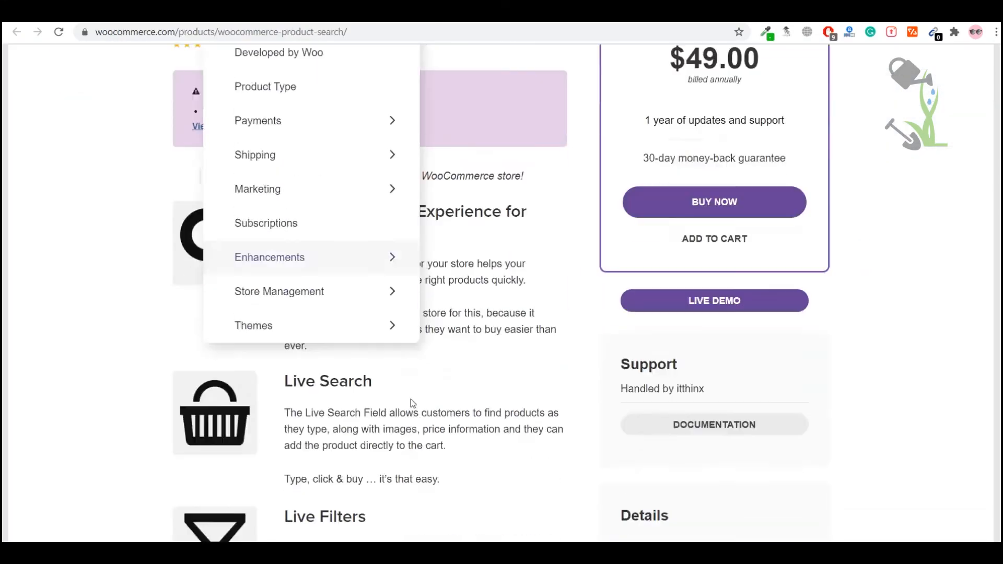
- Scroll the WooCommerce.com Product Search page showing its $49 price and requirements
scroll("down", 3)
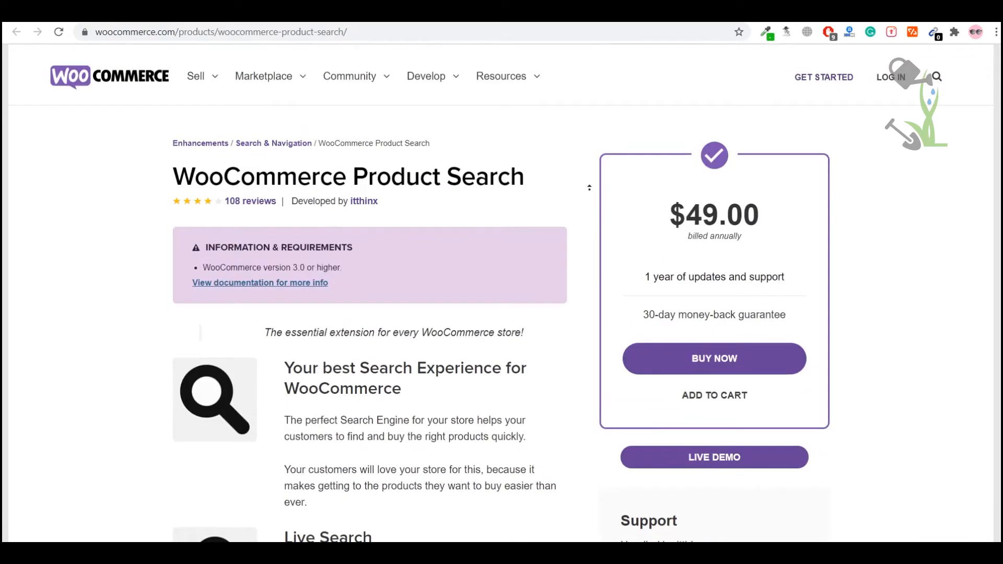
mouse_move(571, 199)
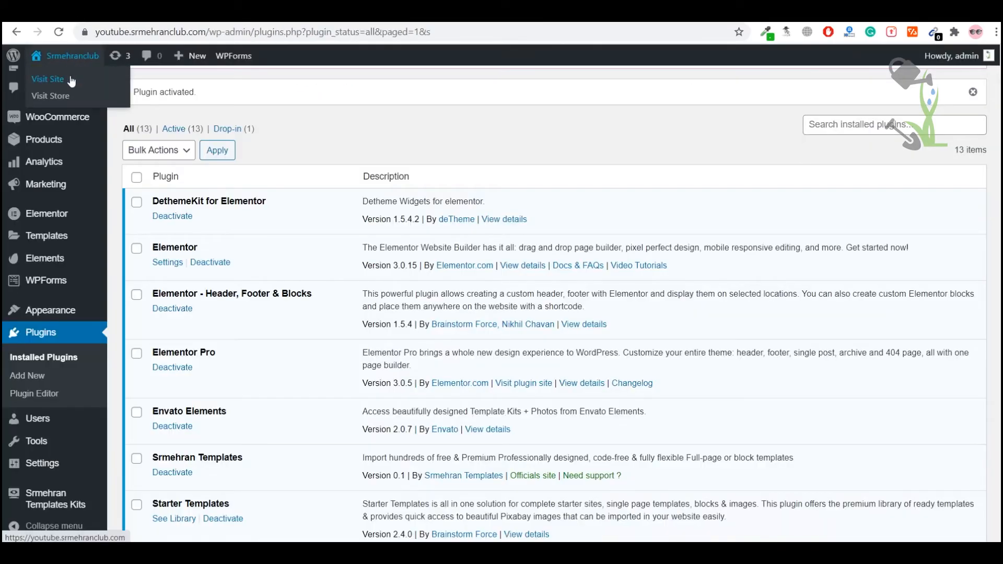
- Visit the live store homepage and scroll to the footer and back to the banner
left_click(48, 79)
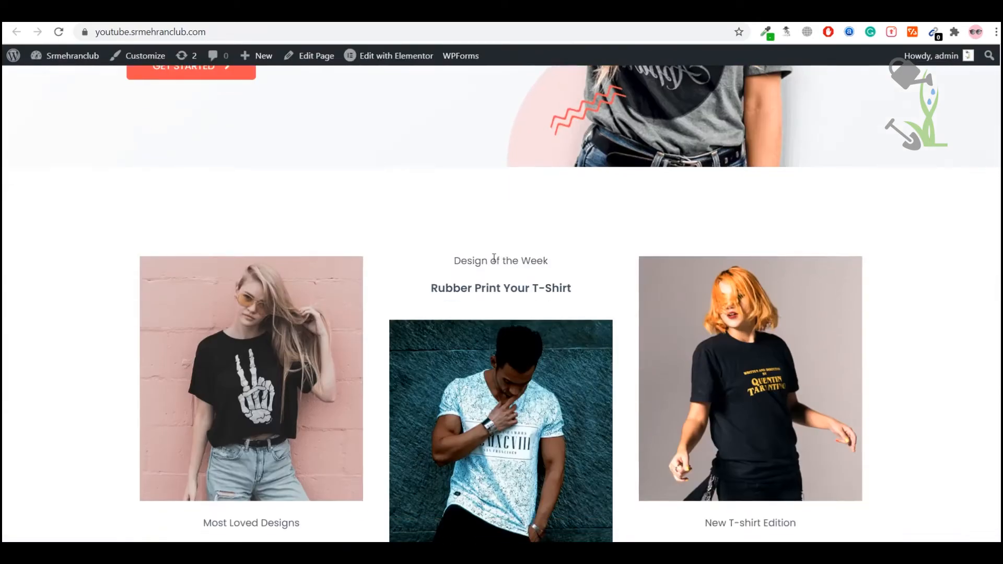
scroll("down", 3)
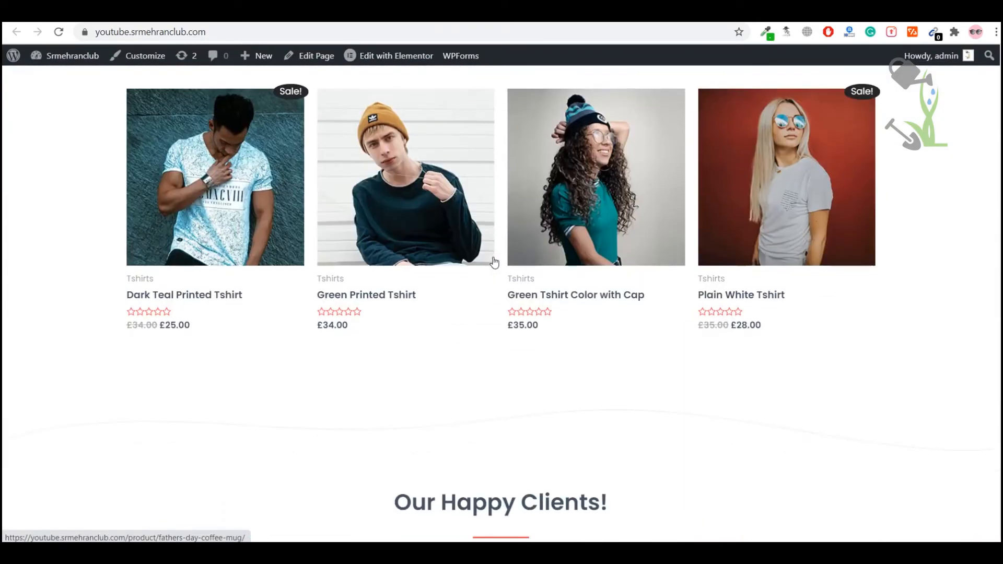
scroll("down", 3)
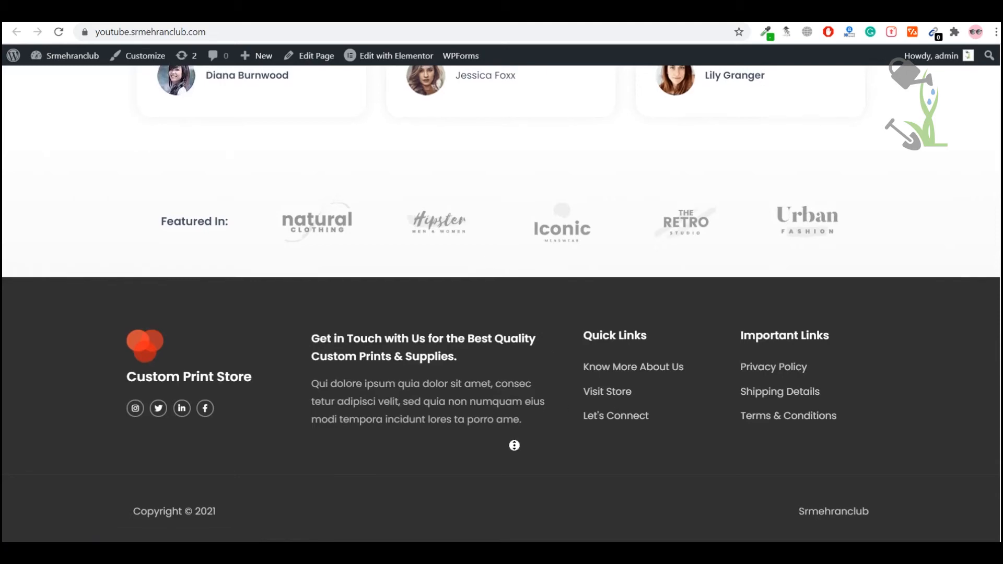
scroll("up", 3)
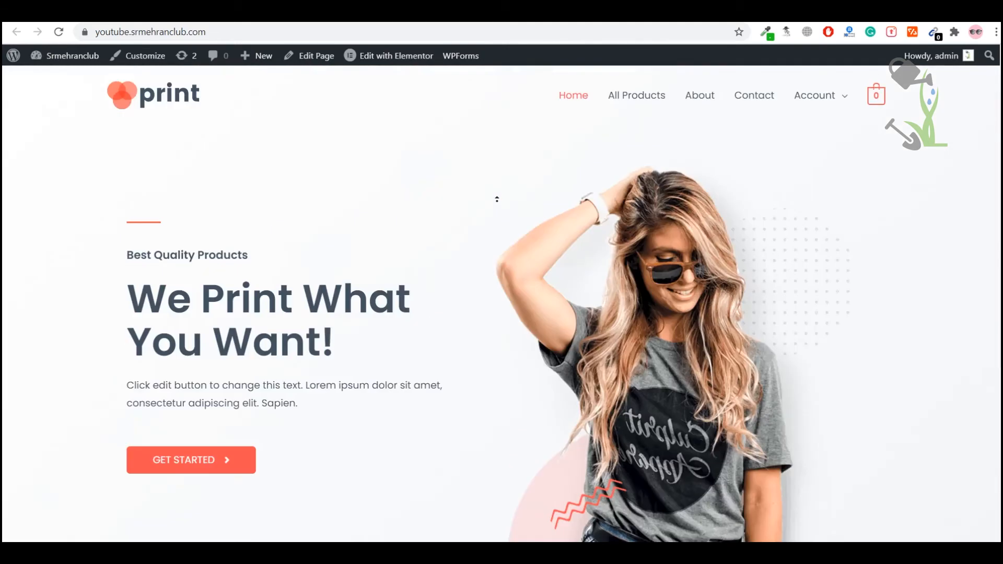
- Open the homepage in Elementor, then scroll the storefront to Our Featured Products
left_click(395, 56)
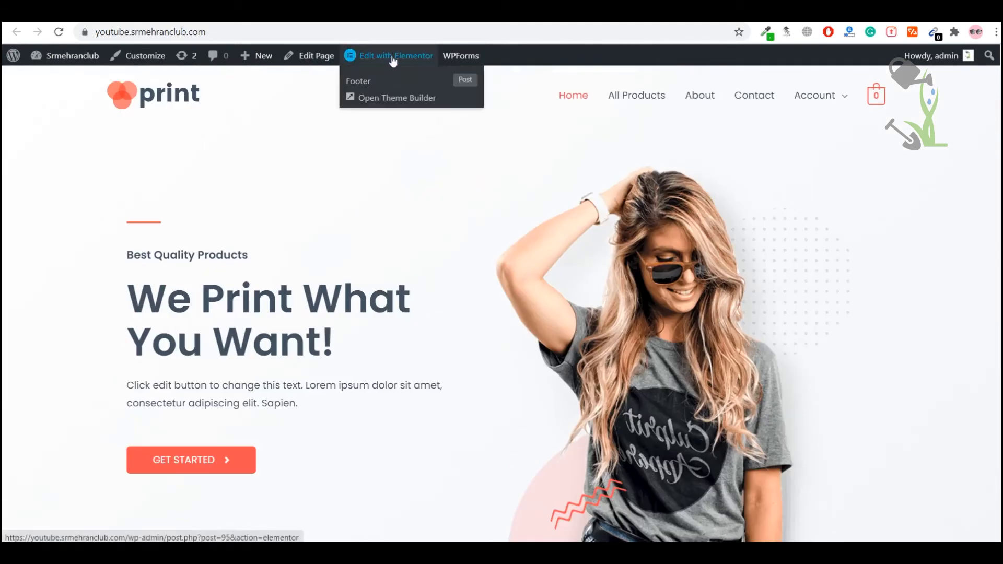
left_click(395, 55)
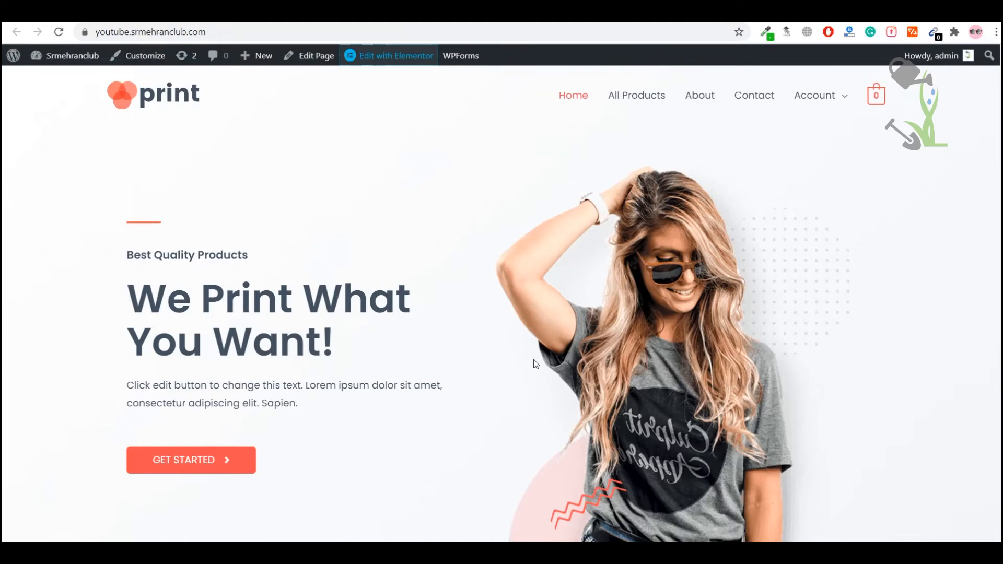
scroll("down", 3)
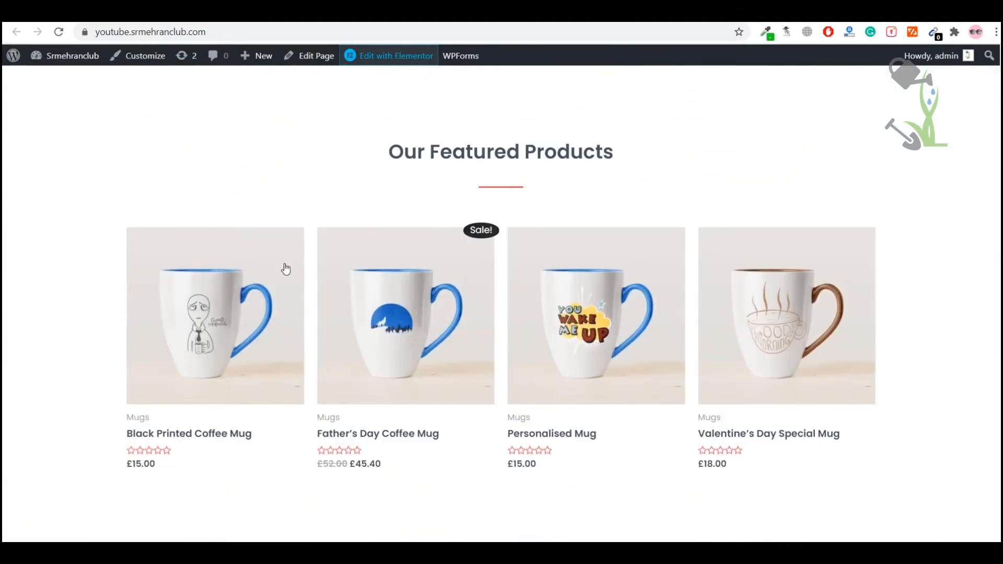
mouse_move(478, 213)
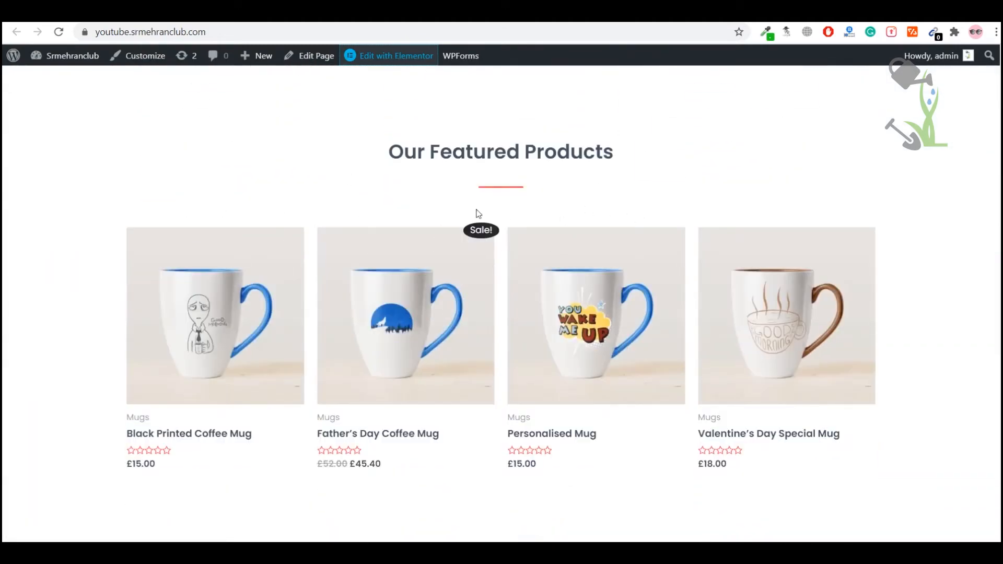
mouse_move(612, 189)
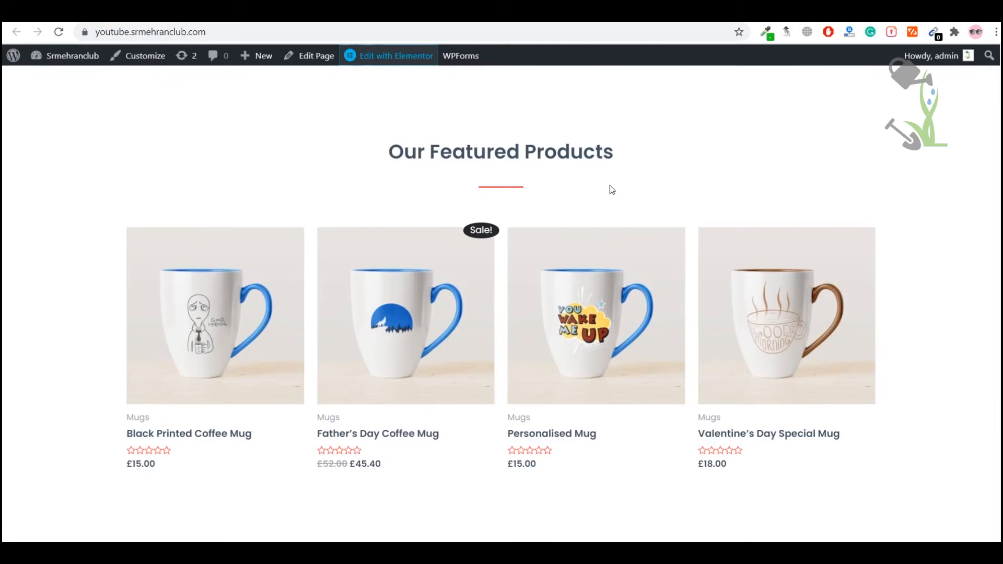
mouse_move(364, 193)
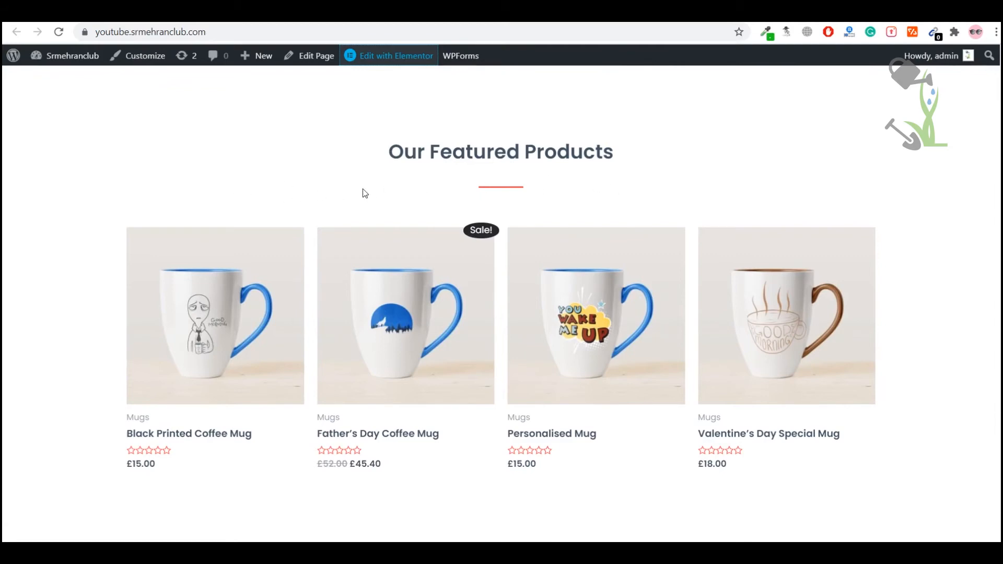
mouse_move(388, 55)
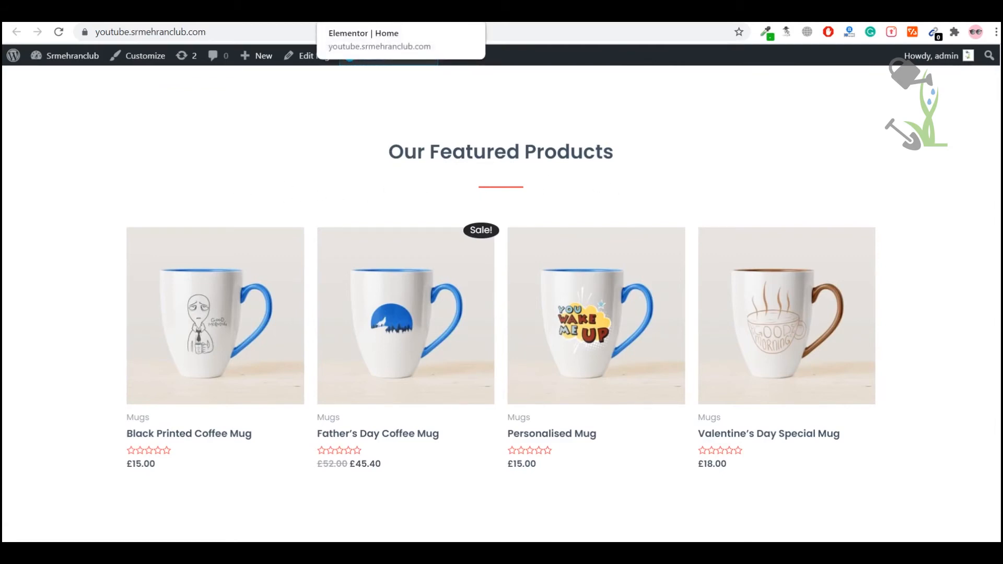
mouse_move(504, 494)
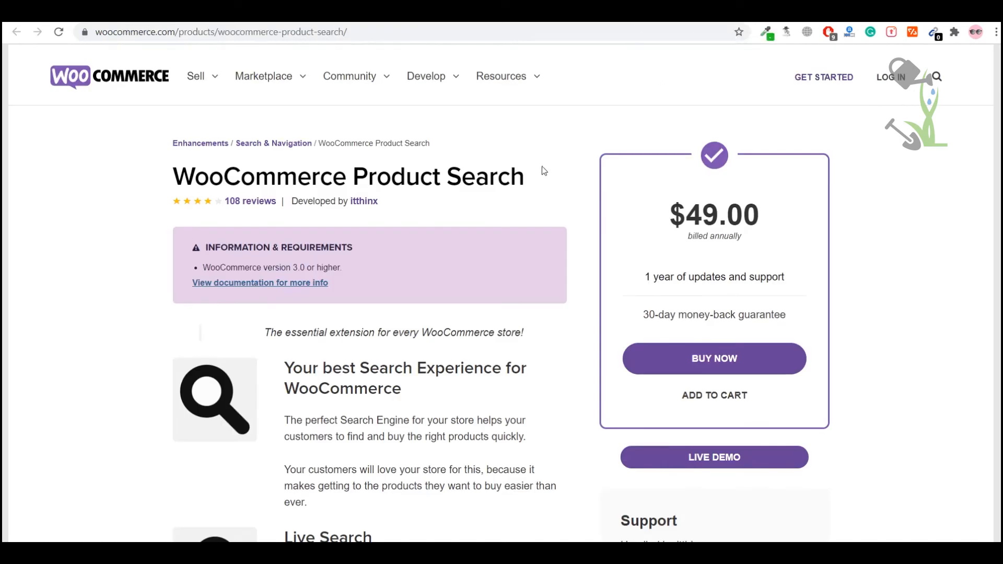
mouse_move(322, 348)
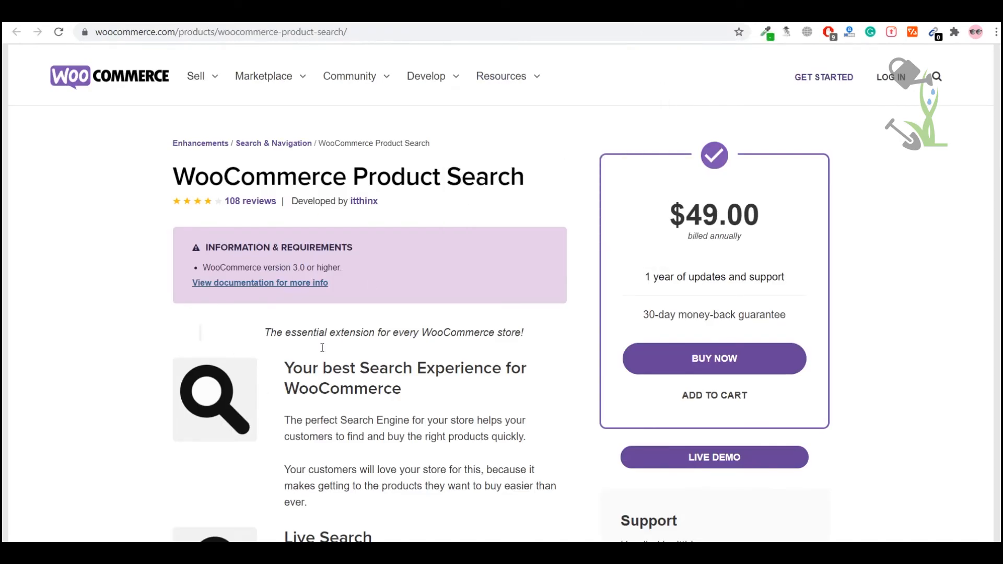
- Open the Product Search documentation and select the [woocommerce_product_search] shortcode
left_click(259, 283)
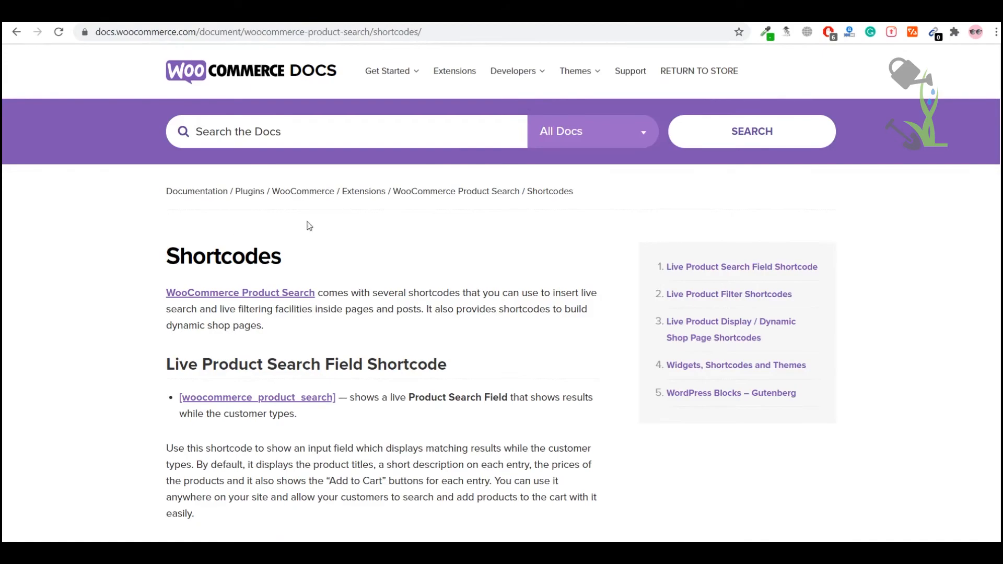
scroll("down", 3)
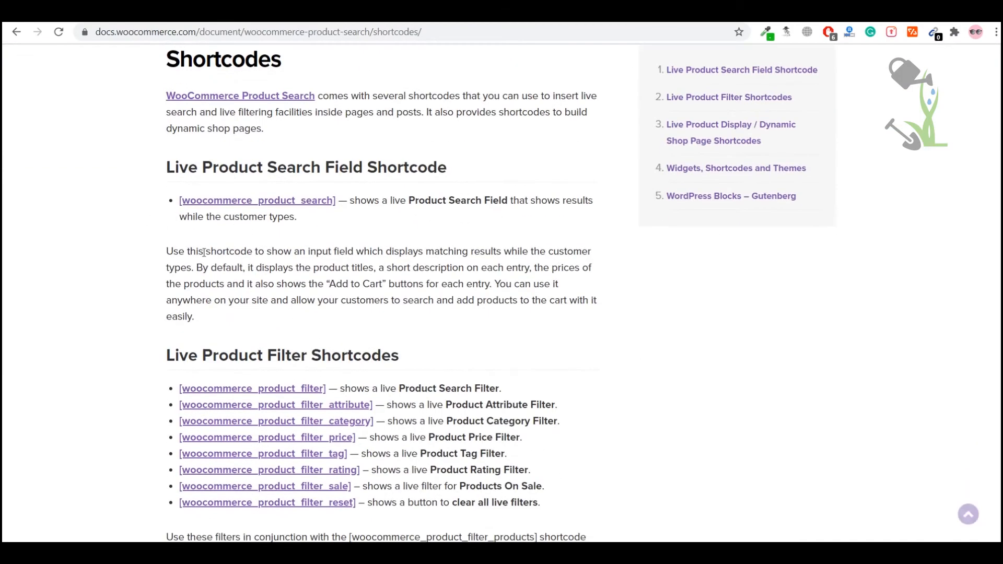
mouse_move(344, 217)
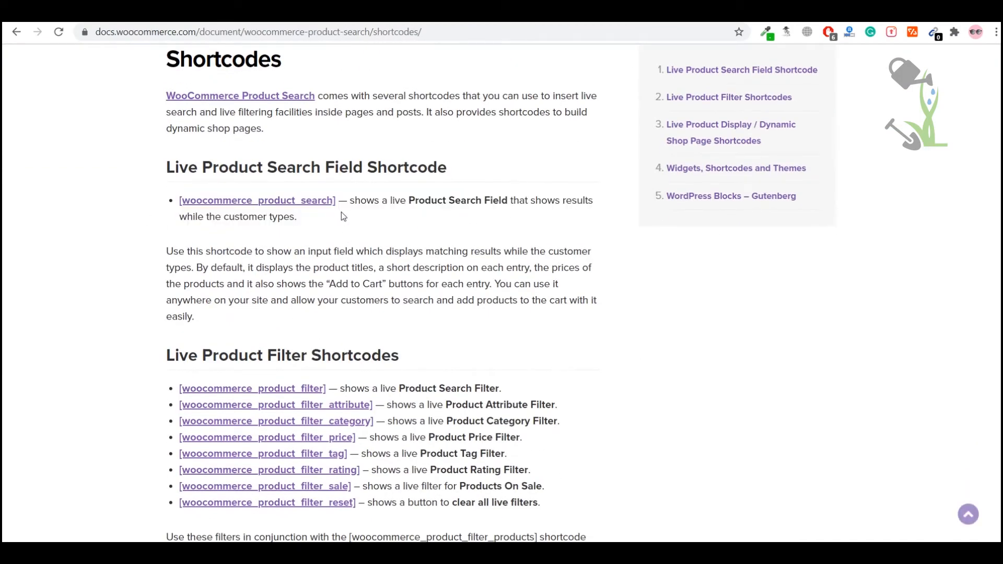
double_click(257, 200)
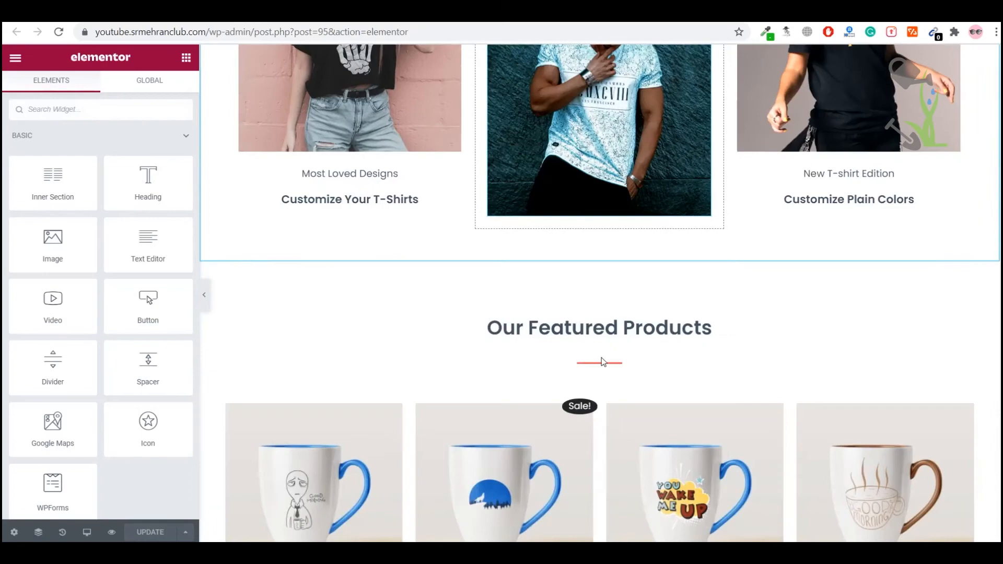
- Find the Shortcode widget via 'short' and place it in Our Featured Products
scroll("down", 3)
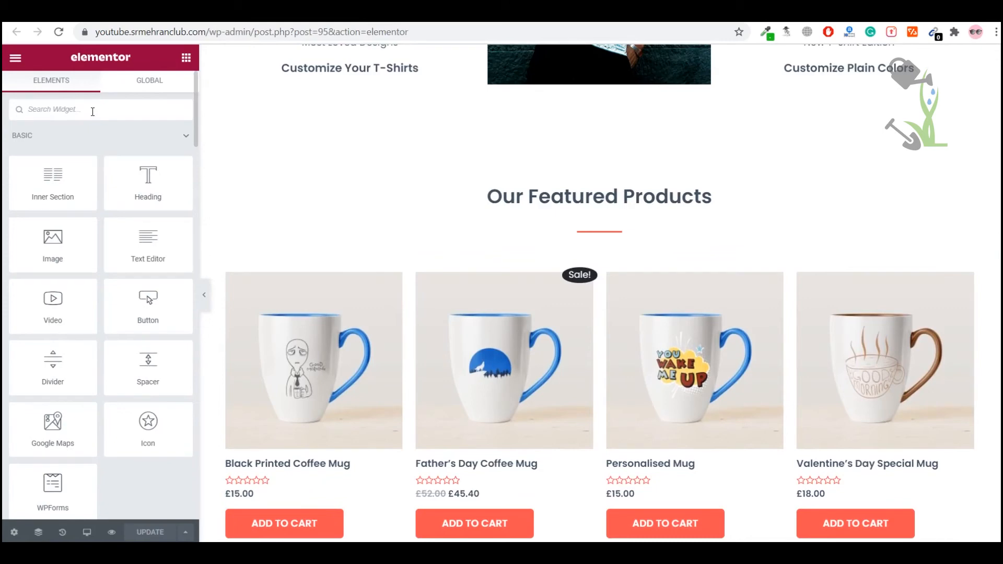
type("short")
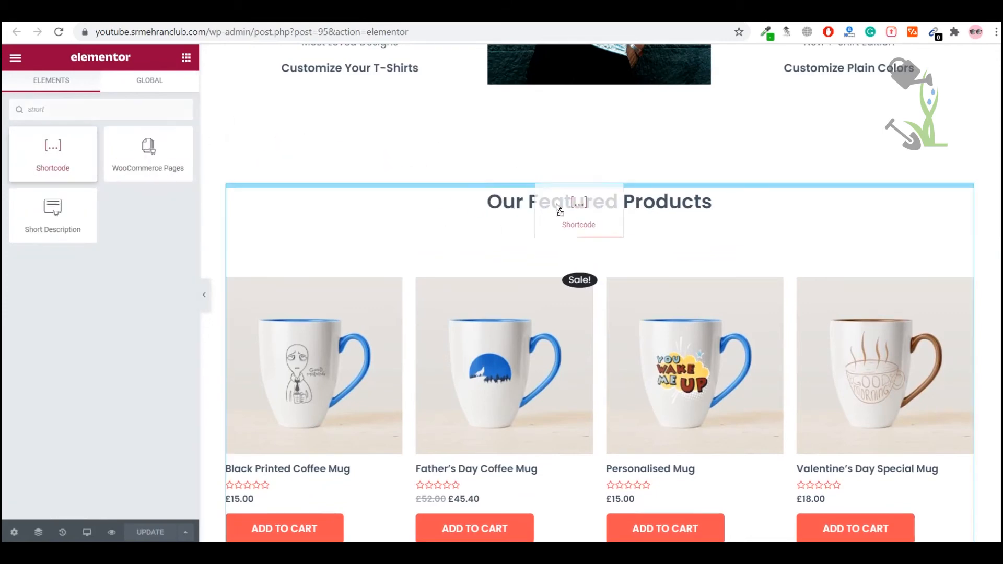
left_click(578, 206)
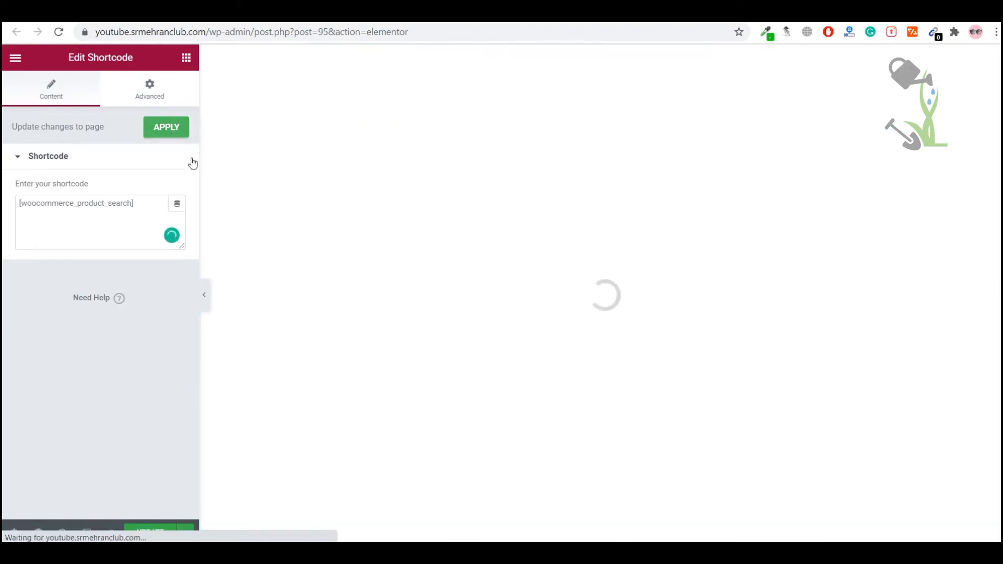
mouse_move(121, 474)
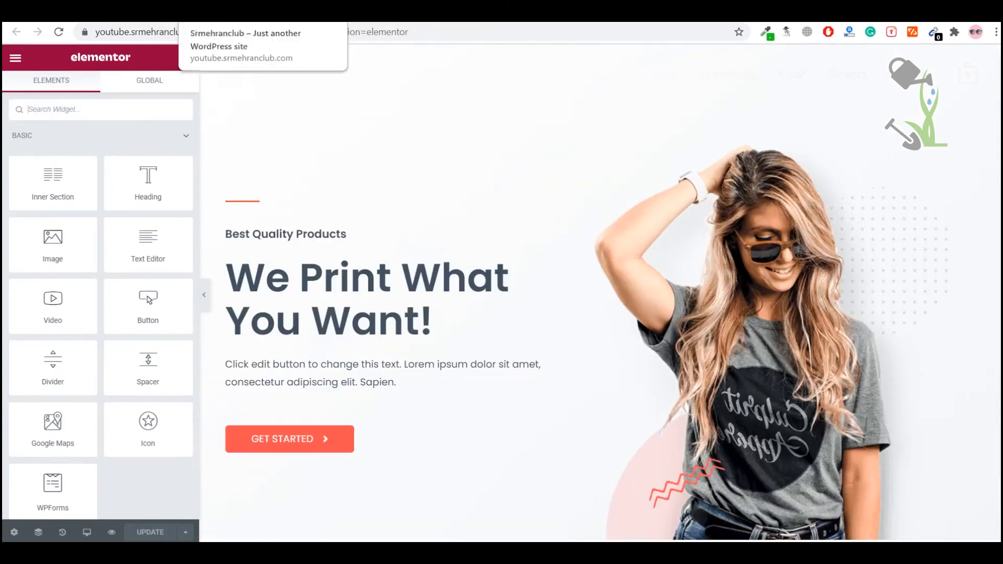
- Reload the live homepage and type 'mug' into the new Featured Products search field
left_click(58, 32)
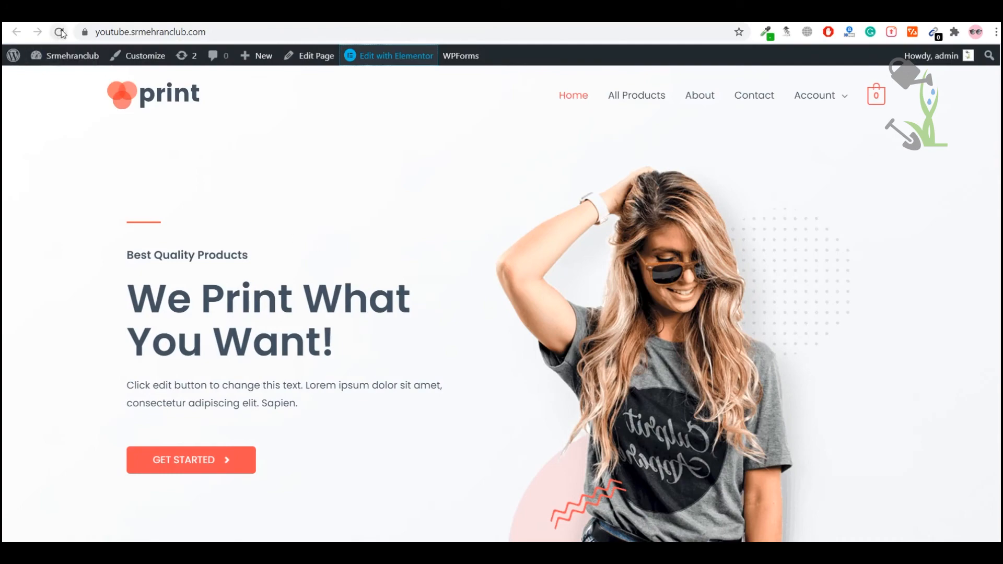
left_click(58, 32)
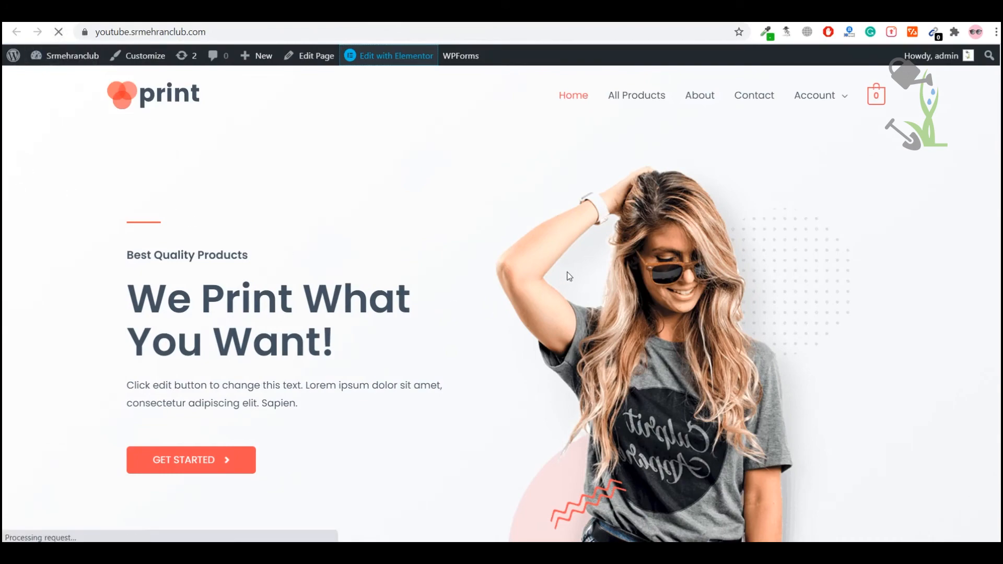
scroll("down", 3)
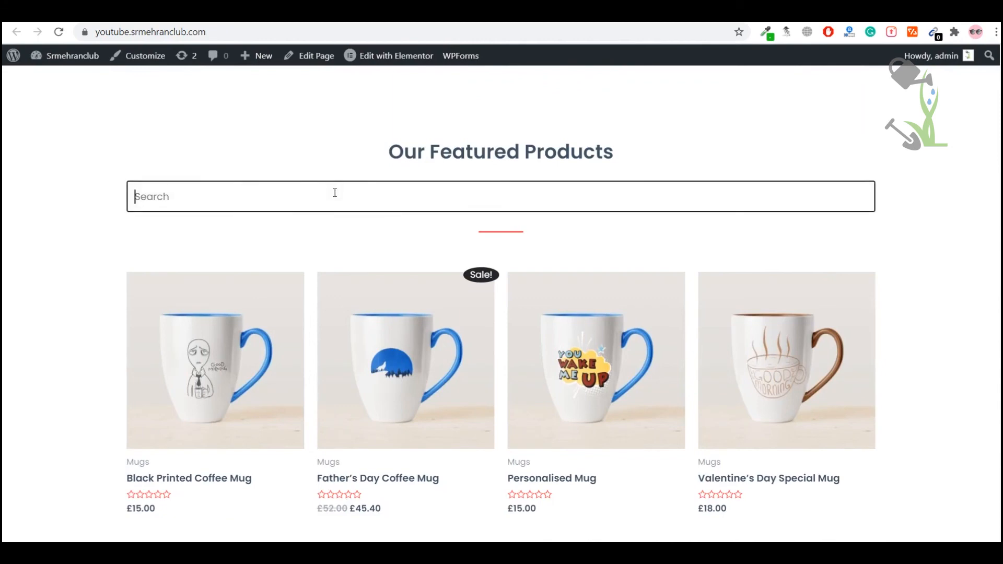
type("cup")
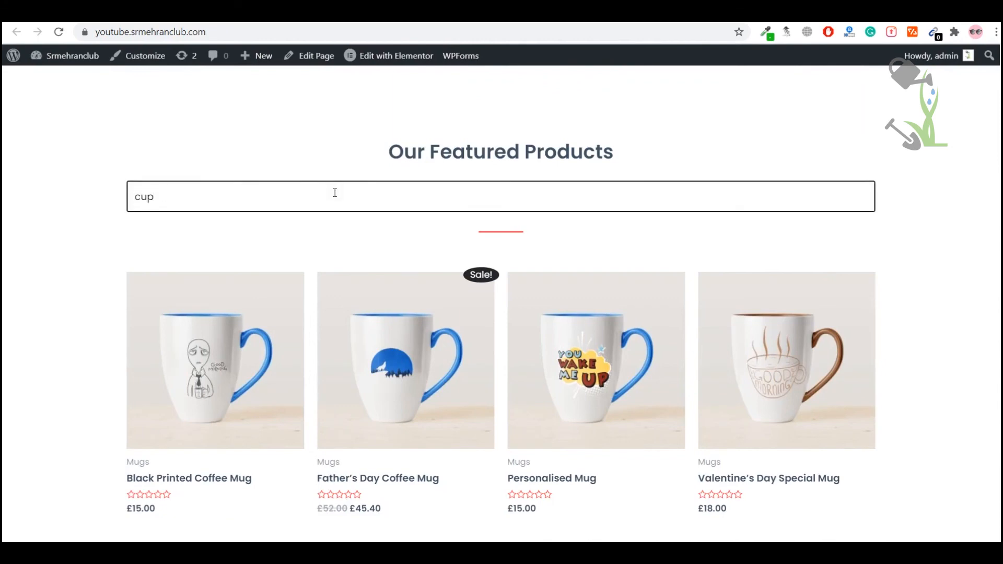
type("mug")
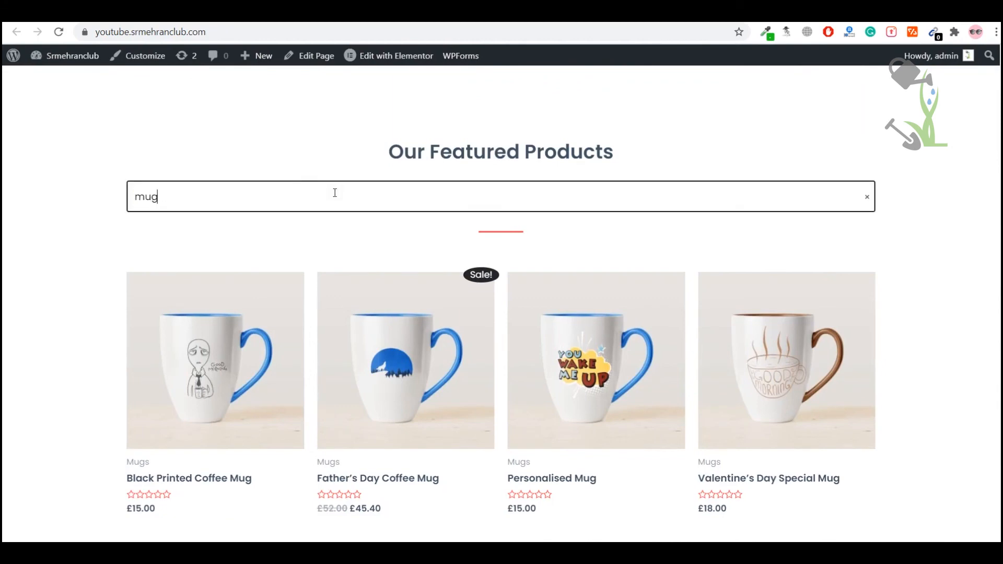